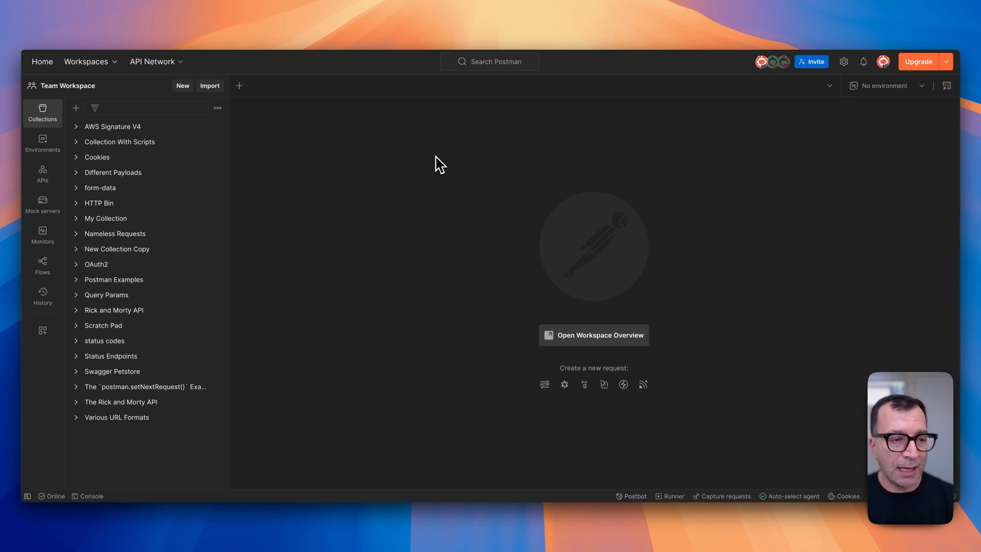
{"action": "mouse_move", "coordinate": [405, 176]}
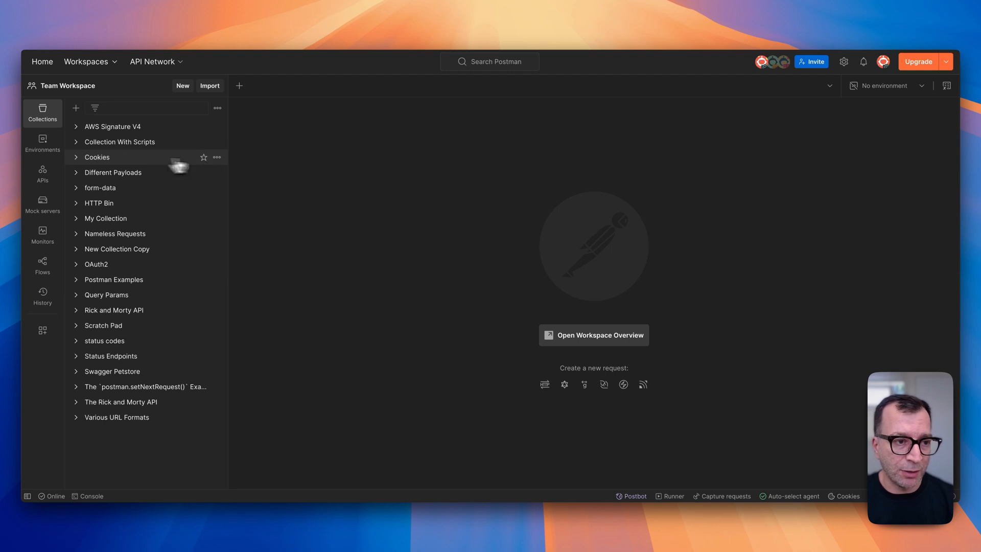
{"action": "mouse_move", "coordinate": [218, 157]}
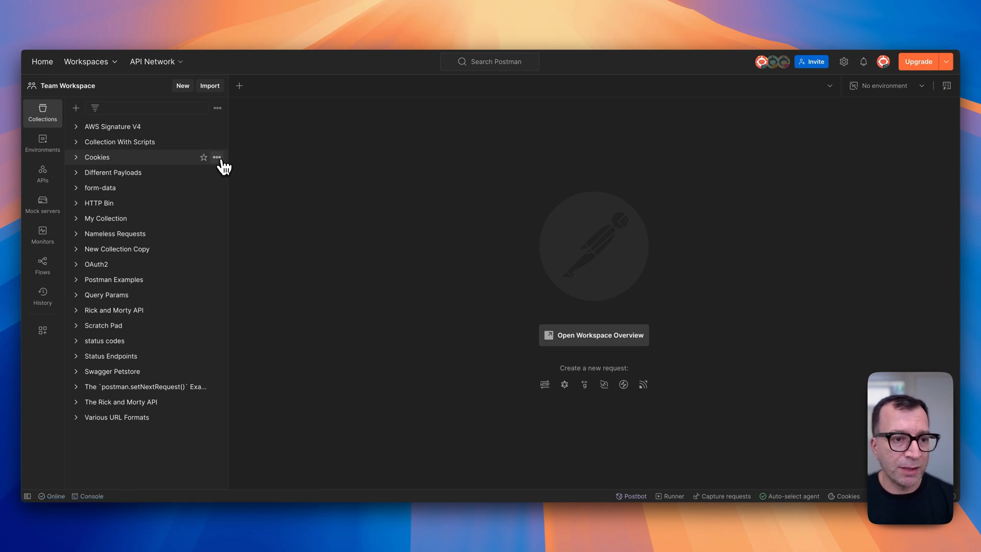
Show the Cookies collection's more-actions menu in the sidebar.
{"action": "left_click", "coordinate": [217, 157]}
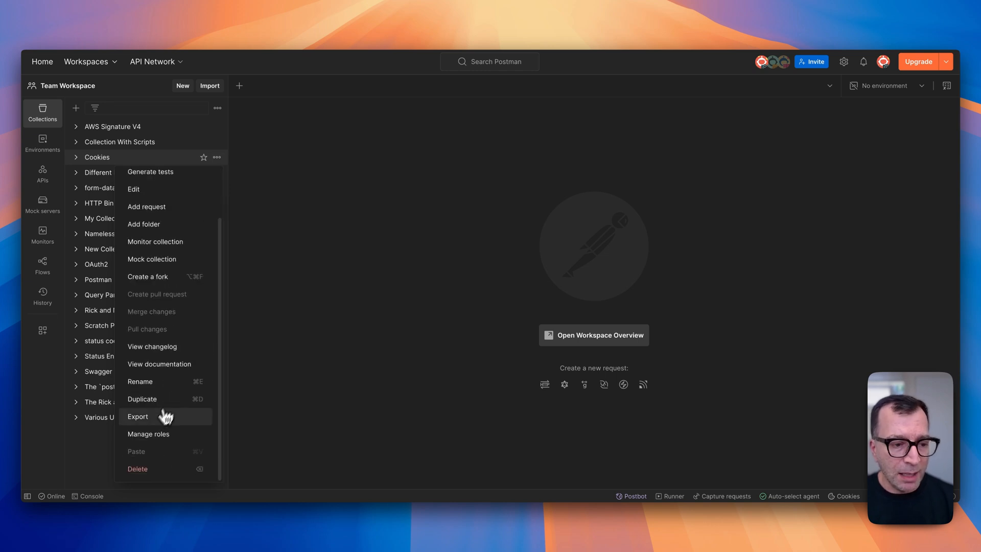
Export Cookies as Collection v2.1, replacing the existing Cookies JSON file.
{"action": "left_click", "coordinate": [137, 416]}
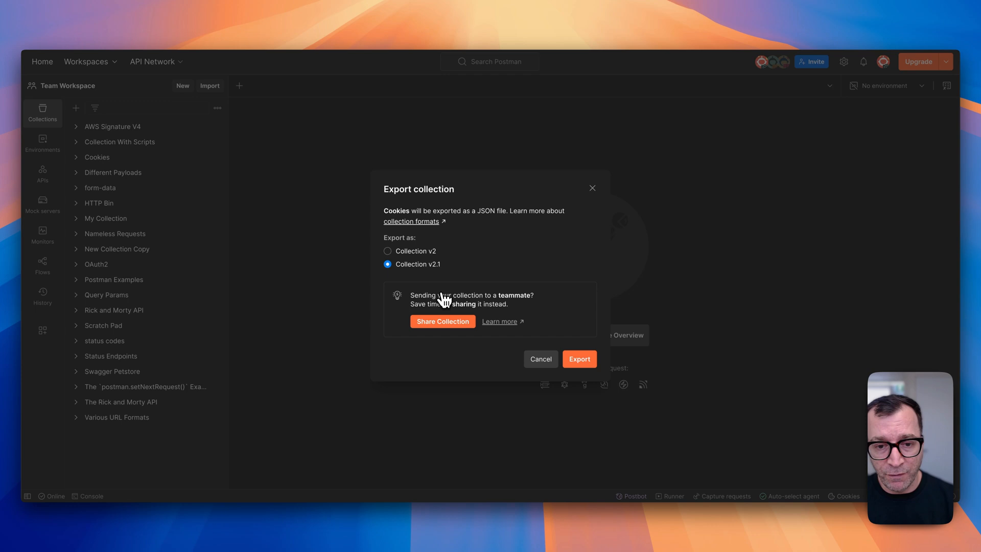
{"action": "mouse_move", "coordinate": [439, 296]}
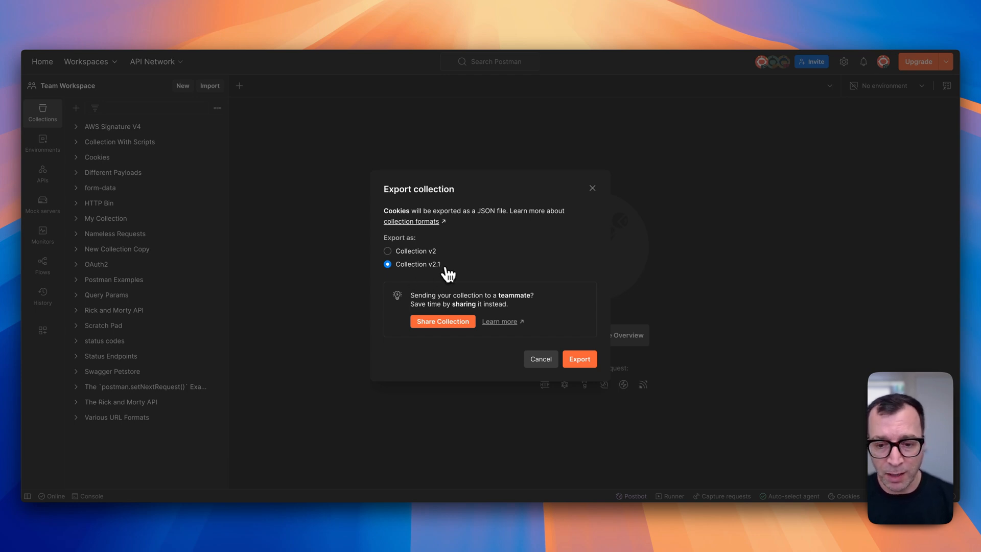
{"action": "left_click", "coordinate": [578, 359]}
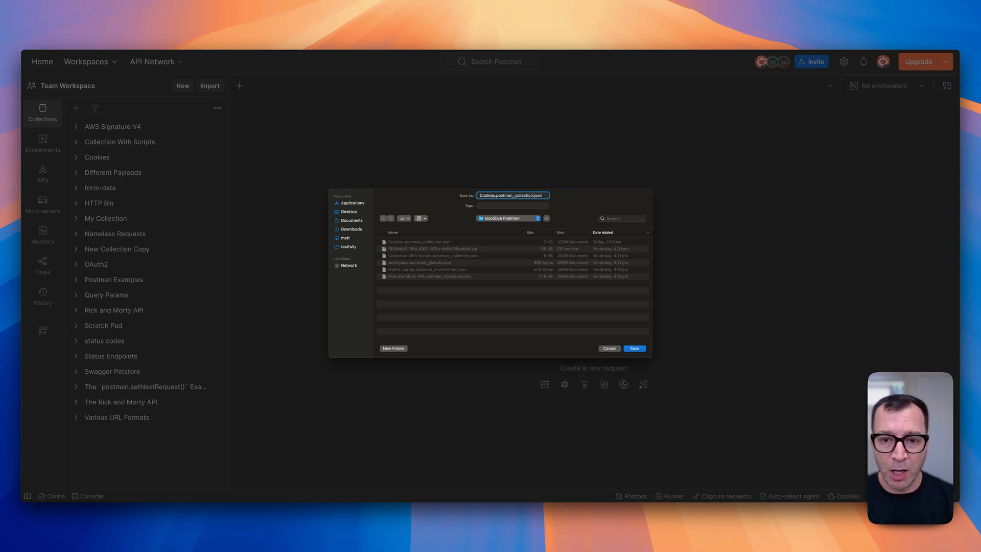
{"action": "left_click", "coordinate": [633, 348]}
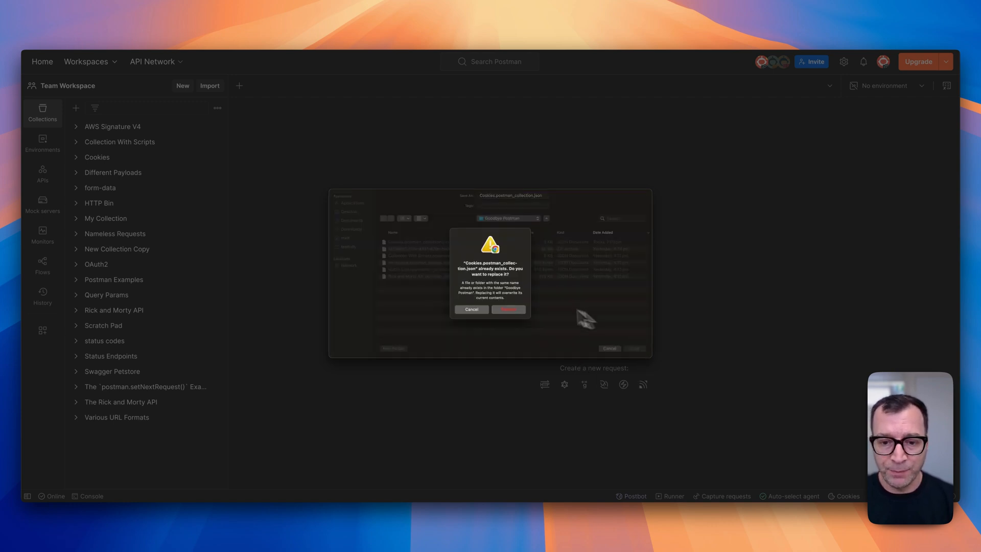
{"action": "left_click", "coordinate": [508, 309]}
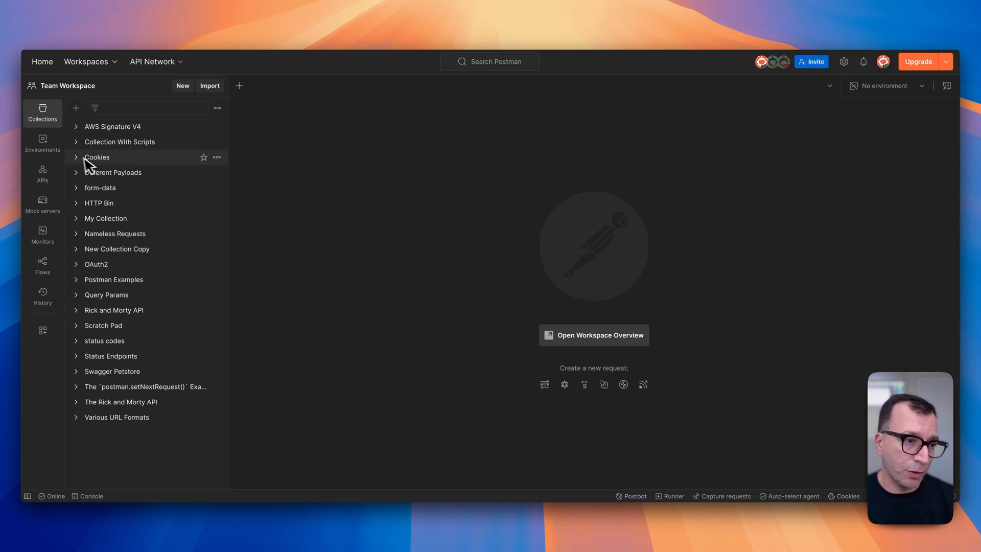
{"action": "mouse_move", "coordinate": [119, 141]}
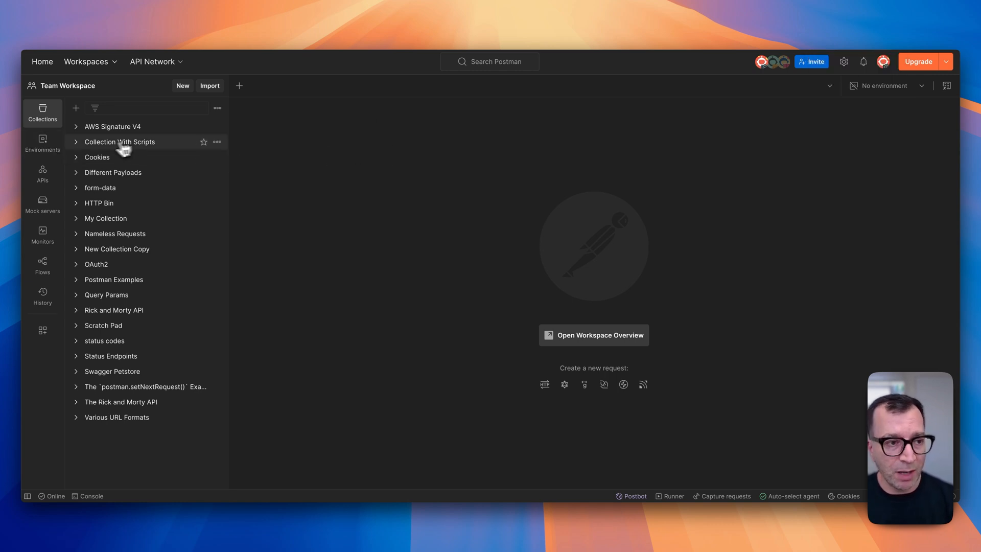
Select the Matt's Laptop environment and show its more-actions menu.
{"action": "left_click", "coordinate": [41, 142]}
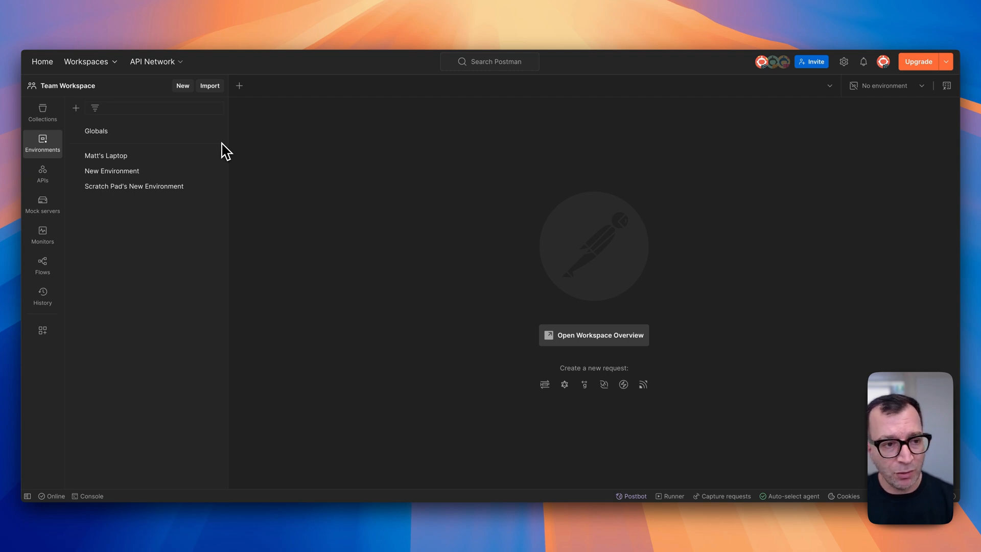
{"action": "mouse_move", "coordinate": [133, 186]}
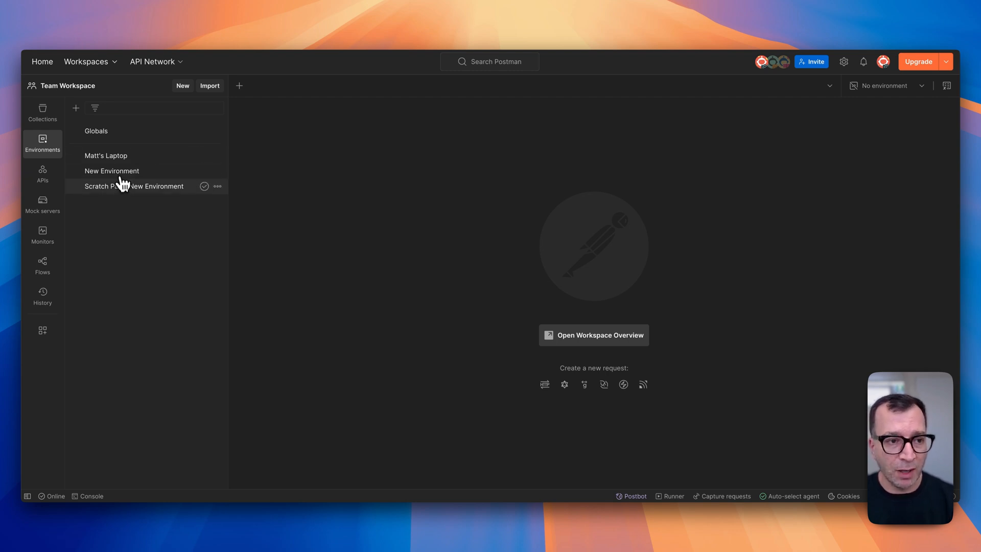
{"action": "left_click", "coordinate": [105, 156]}
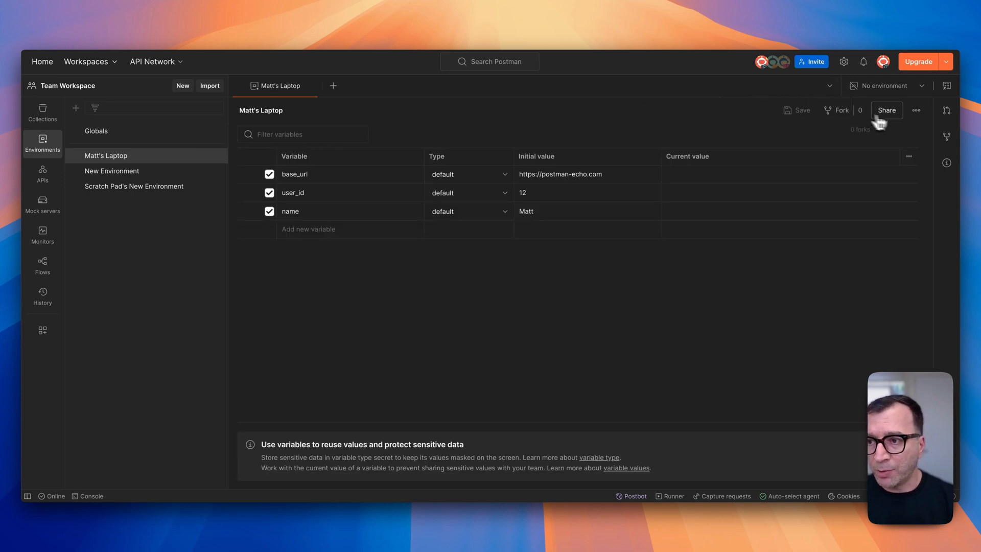
{"action": "left_click", "coordinate": [914, 111]}
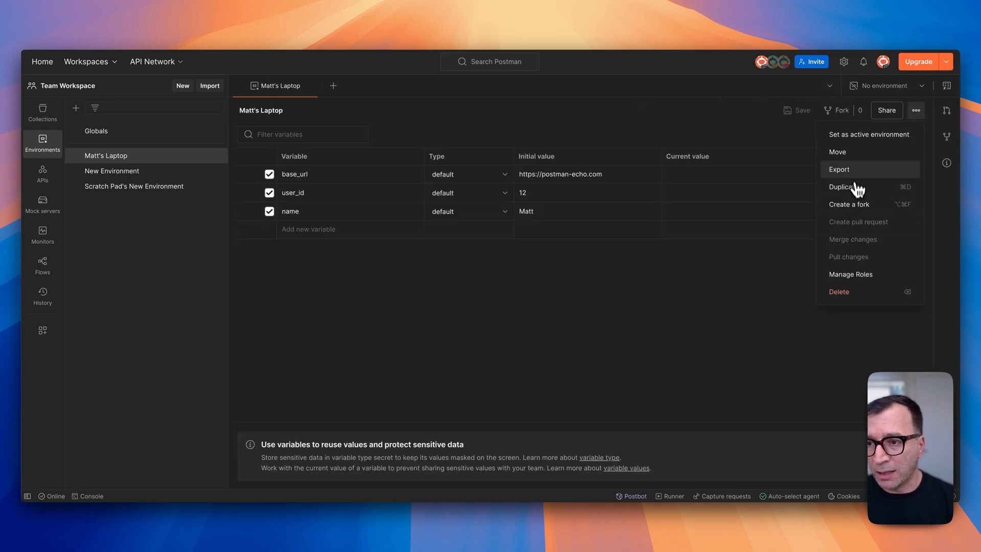
Export Matt's Laptop environment as JSON into the Goodbye Postman folder.
{"action": "left_click", "coordinate": [838, 169]}
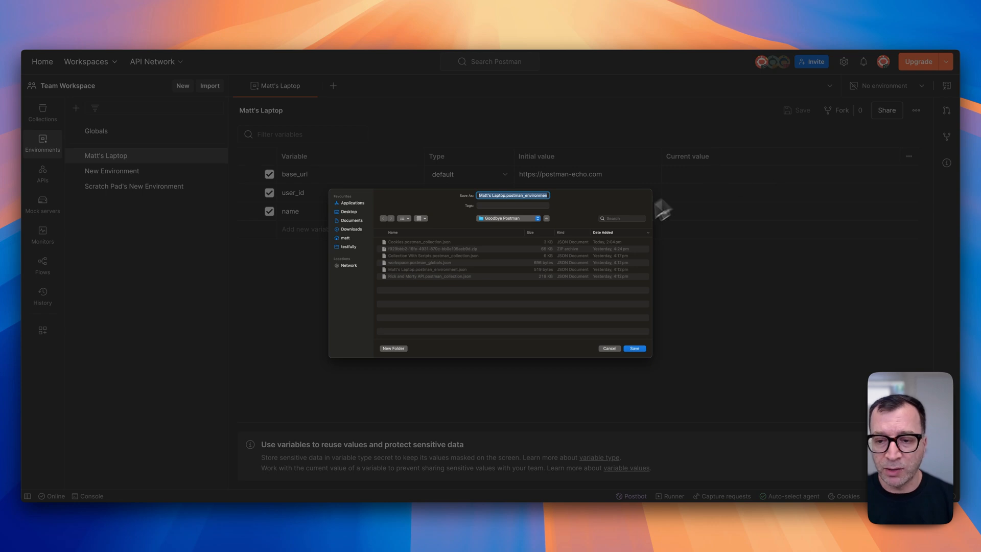
{"action": "left_click", "coordinate": [632, 349]}
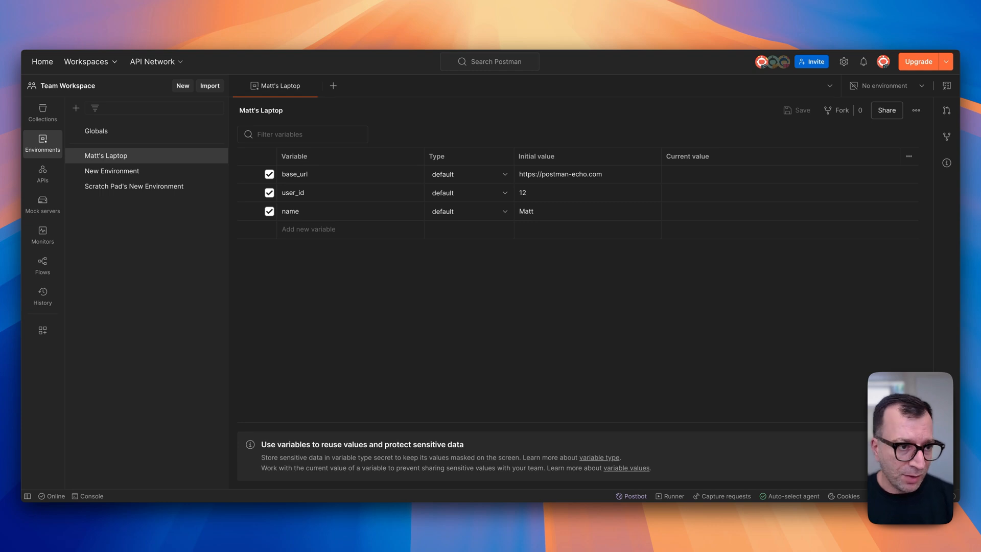
{"action": "mouse_move", "coordinate": [95, 131]}
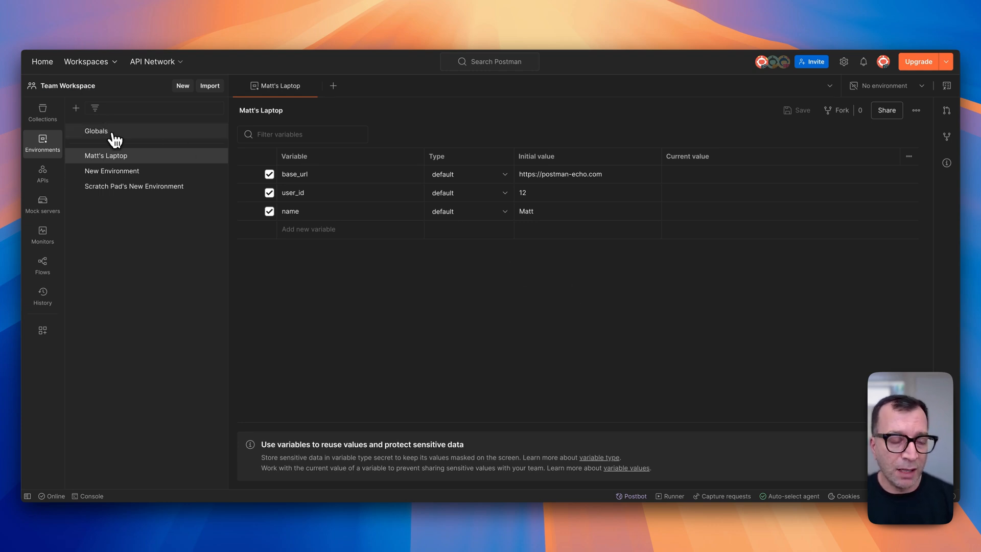
Export Globals, overwriting workspace.postman_globals.json in Goodbye Postman.
{"action": "left_click", "coordinate": [96, 131]}
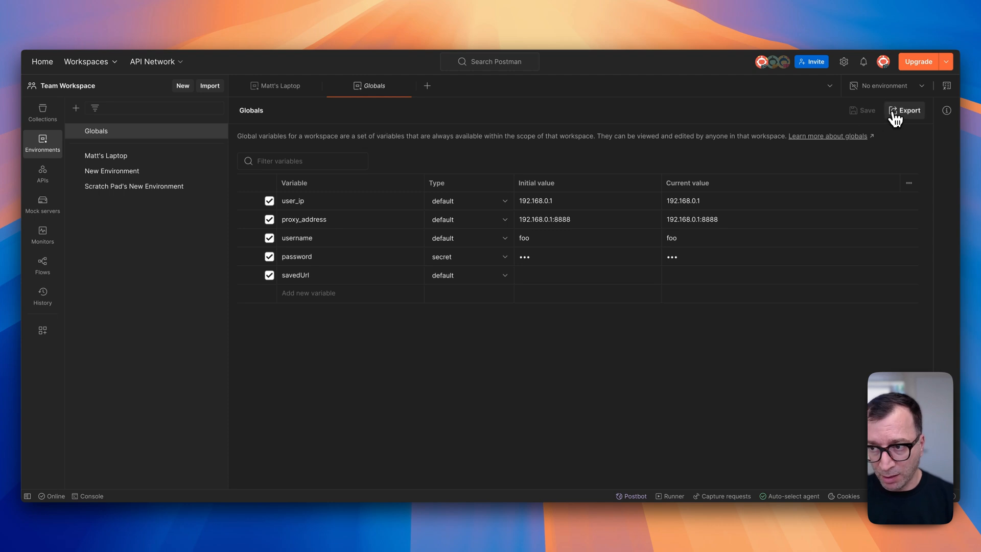
{"action": "left_click", "coordinate": [904, 110]}
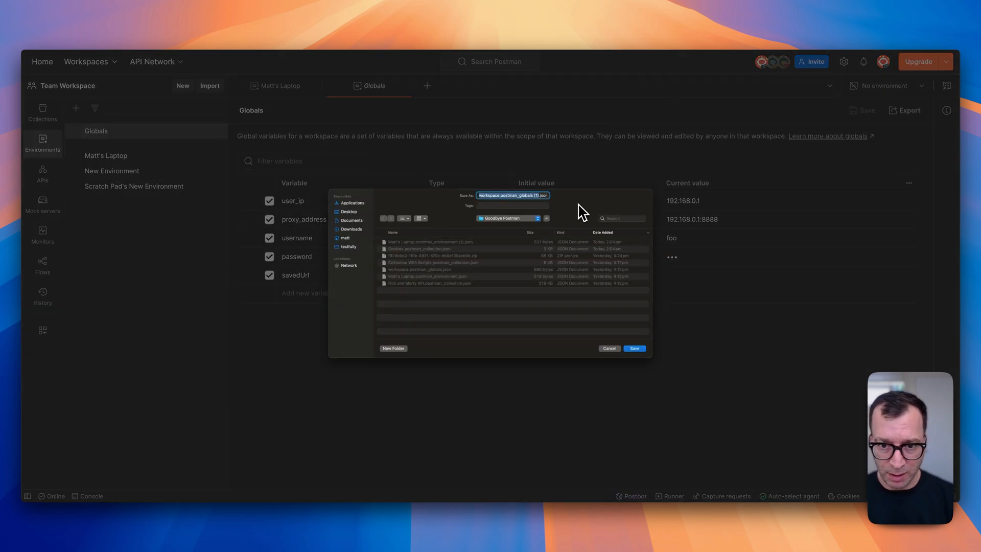
{"action": "left_click", "coordinate": [633, 349]}
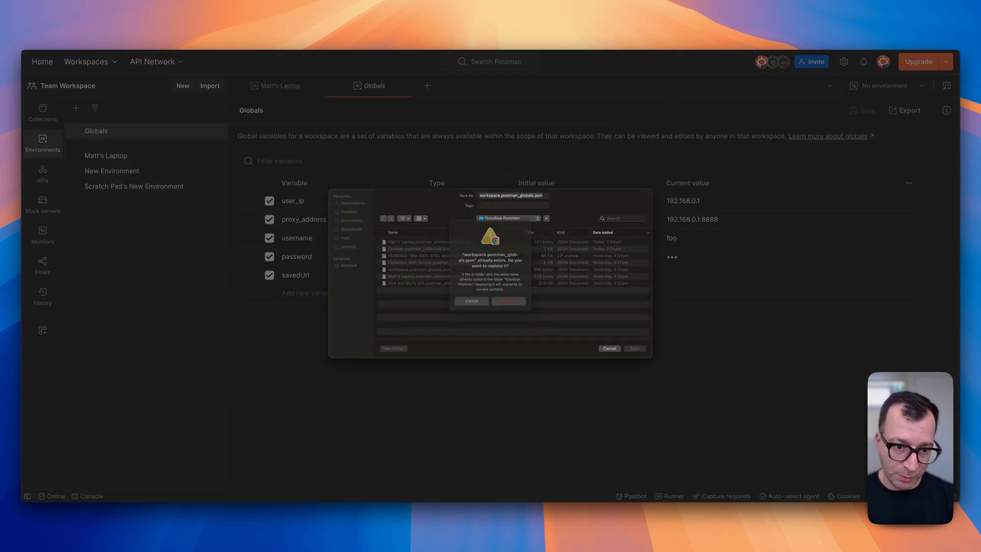
{"action": "left_click", "coordinate": [508, 301]}
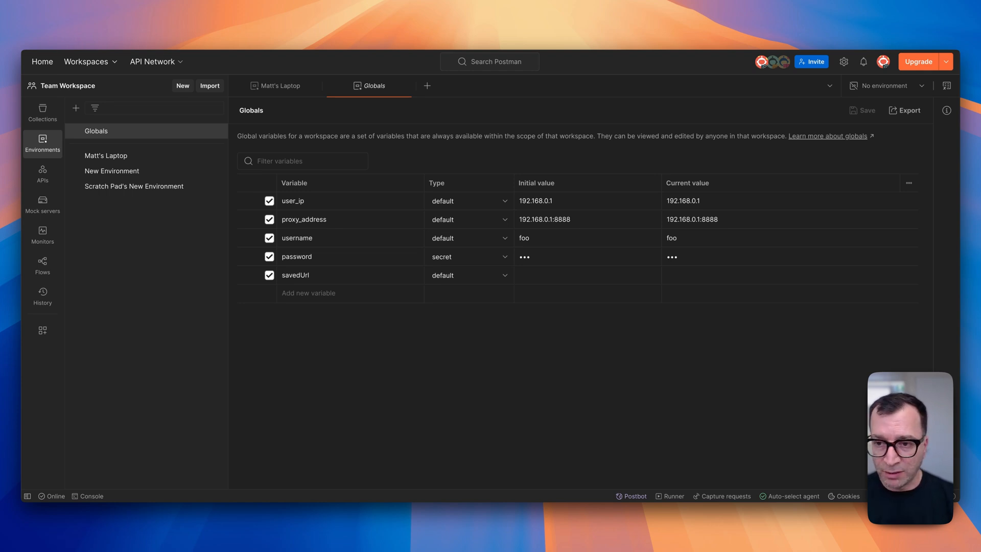
{"action": "mouse_move", "coordinate": [843, 61]}
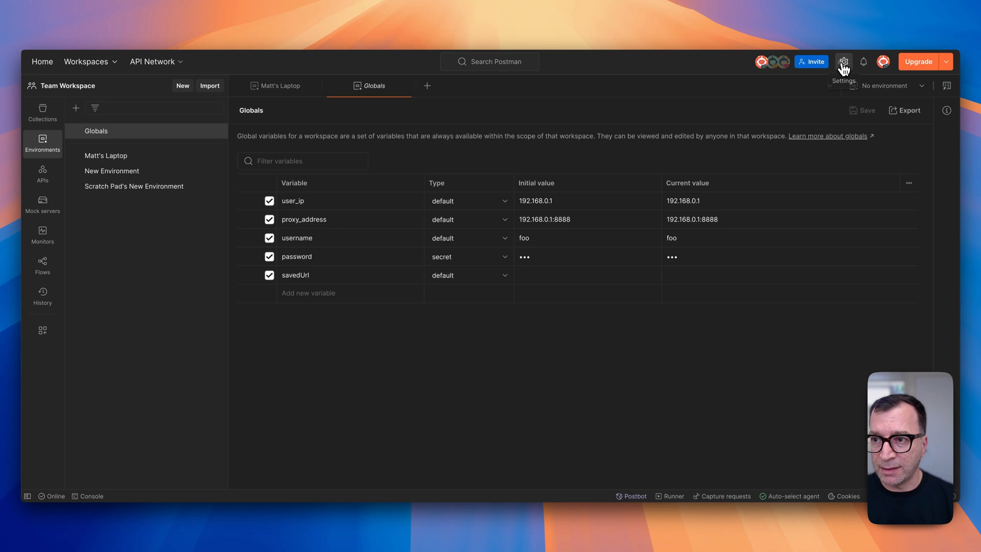
Go to Settings > Data and reach the Request Data Export page.
{"action": "left_click", "coordinate": [843, 61]}
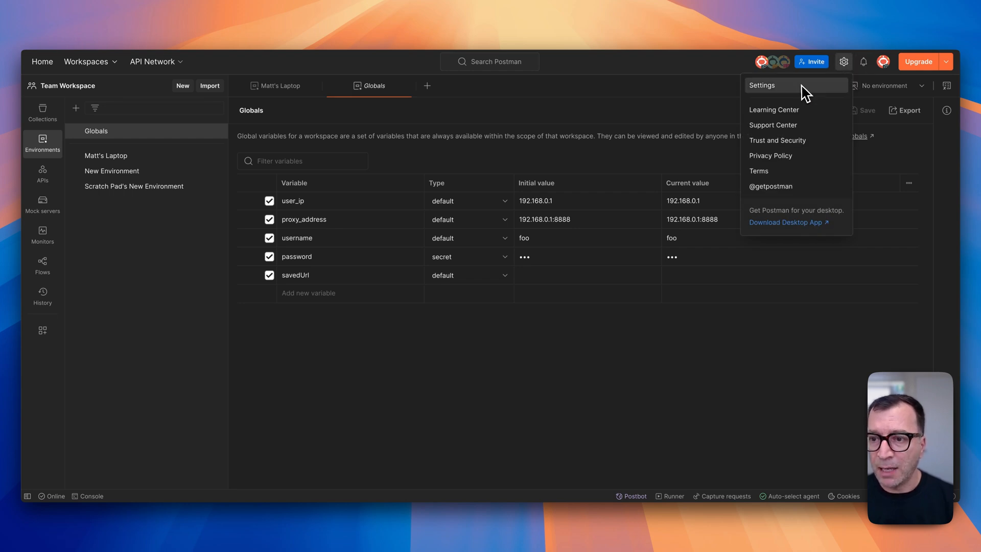
{"action": "left_click", "coordinate": [761, 86]}
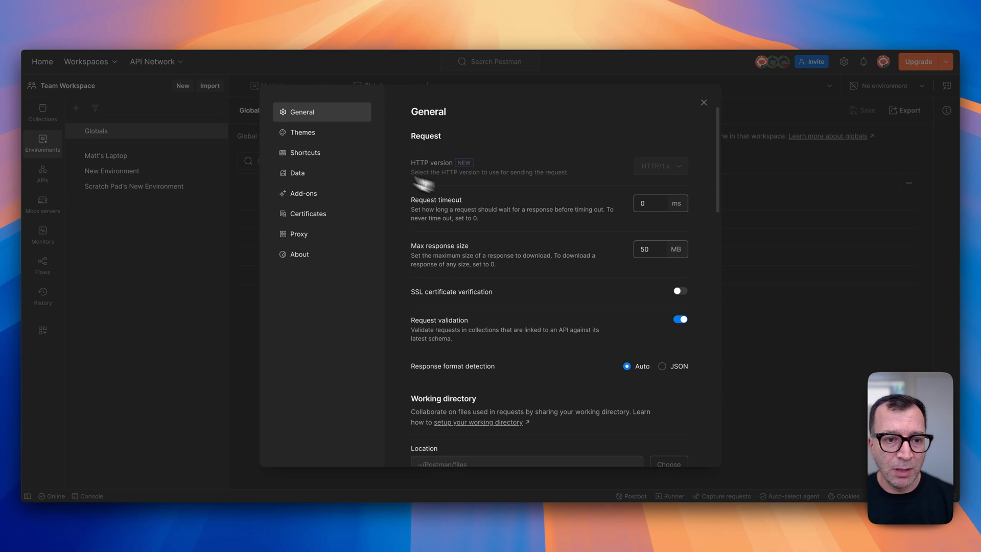
{"action": "left_click", "coordinate": [297, 172]}
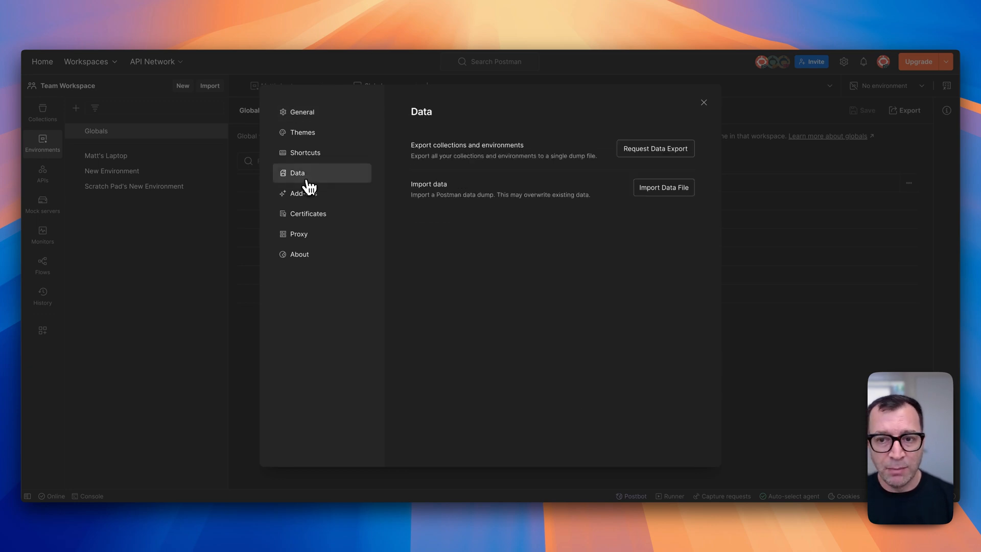
{"action": "mouse_move", "coordinate": [502, 154]}
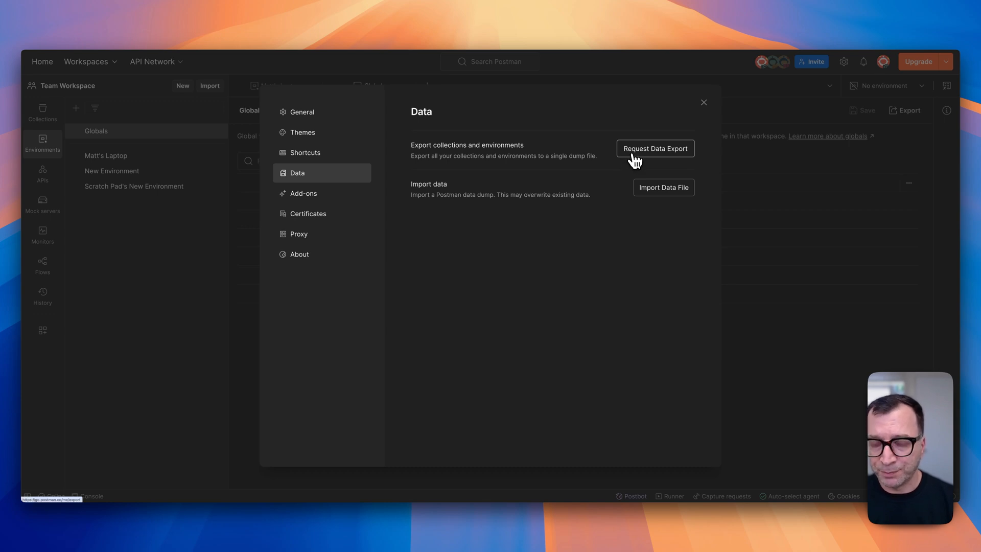
{"action": "left_click", "coordinate": [655, 148]}
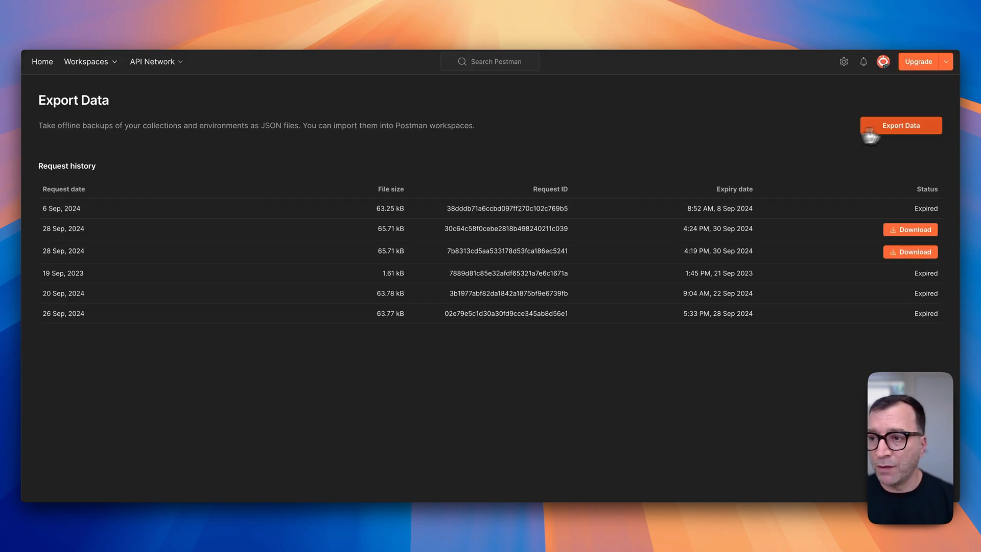
Submit a data export request including both Collection and Environment.
{"action": "left_click", "coordinate": [900, 125]}
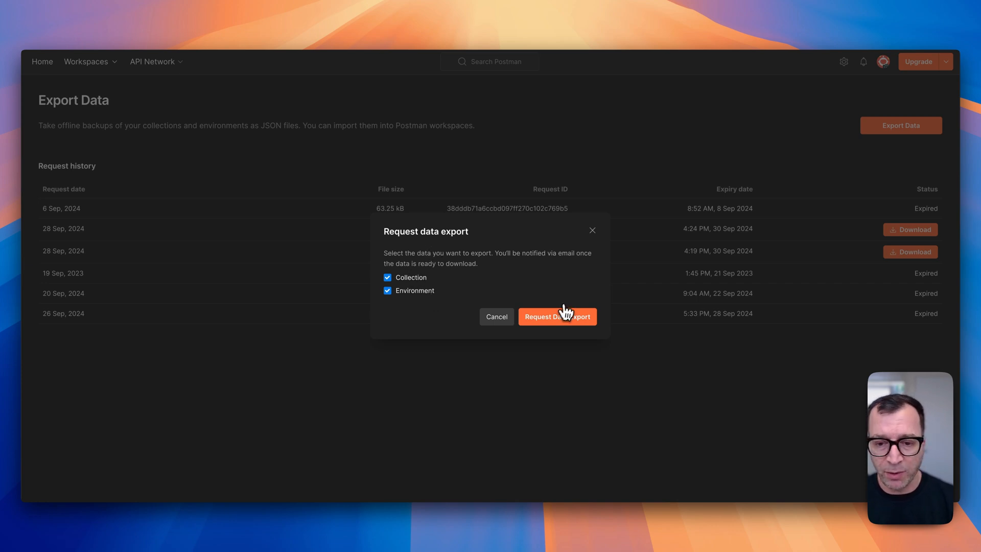
{"action": "mouse_move", "coordinate": [418, 292]}
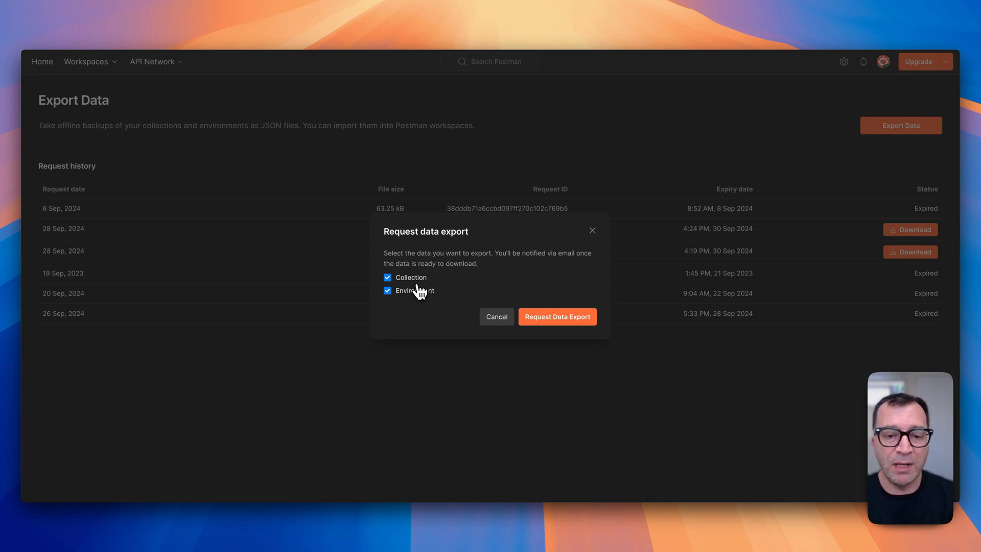
{"action": "left_click", "coordinate": [388, 277]}
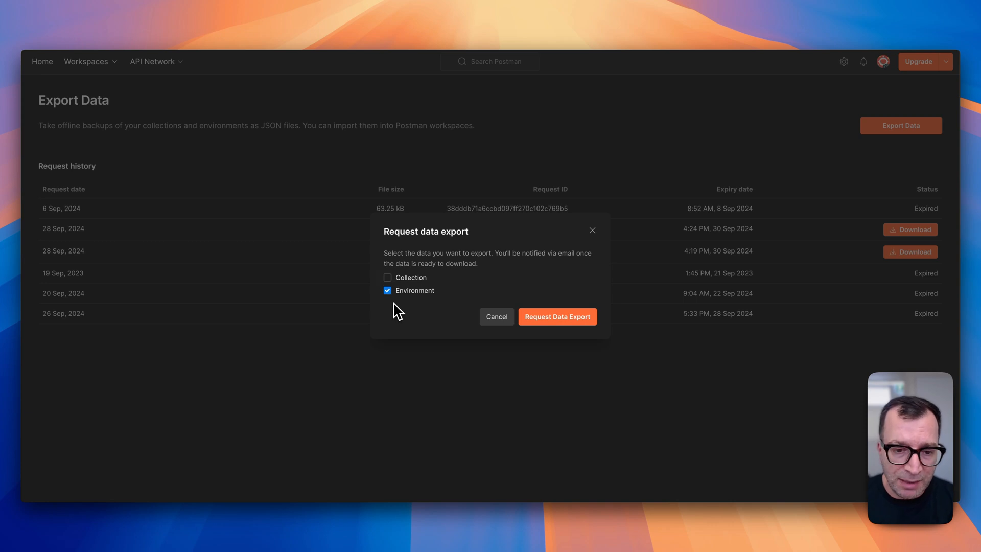
{"action": "left_click", "coordinate": [387, 277]}
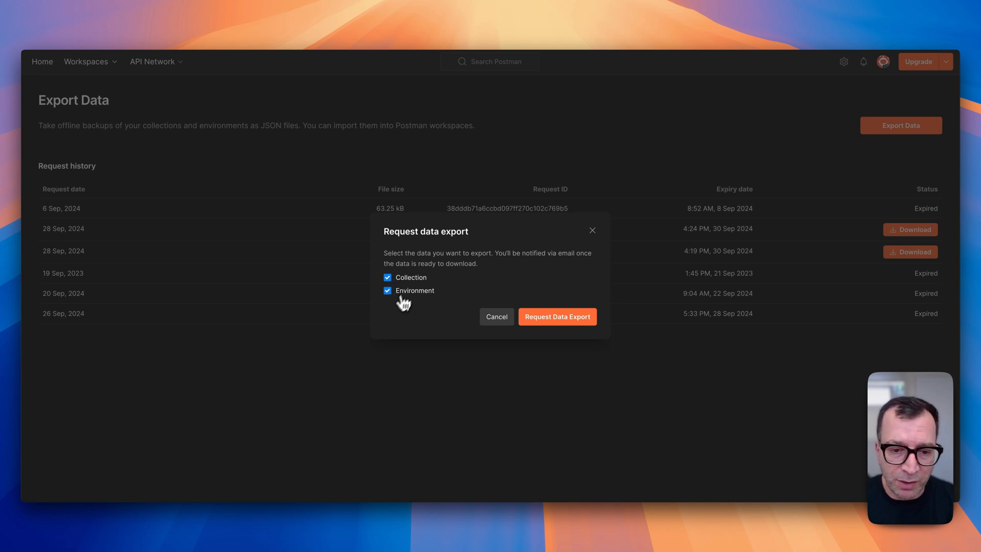
{"action": "left_click", "coordinate": [556, 315]}
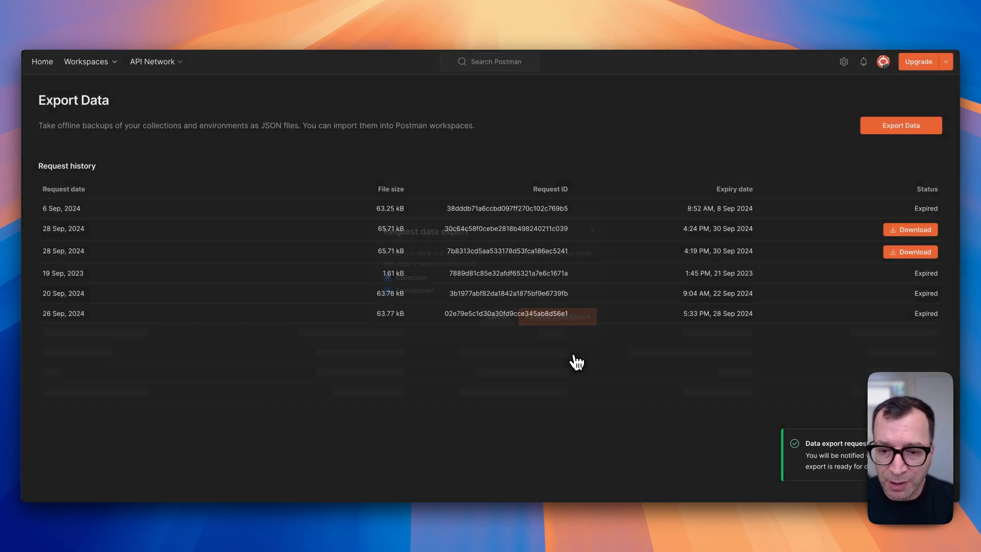
{"action": "left_click", "coordinate": [556, 315]}
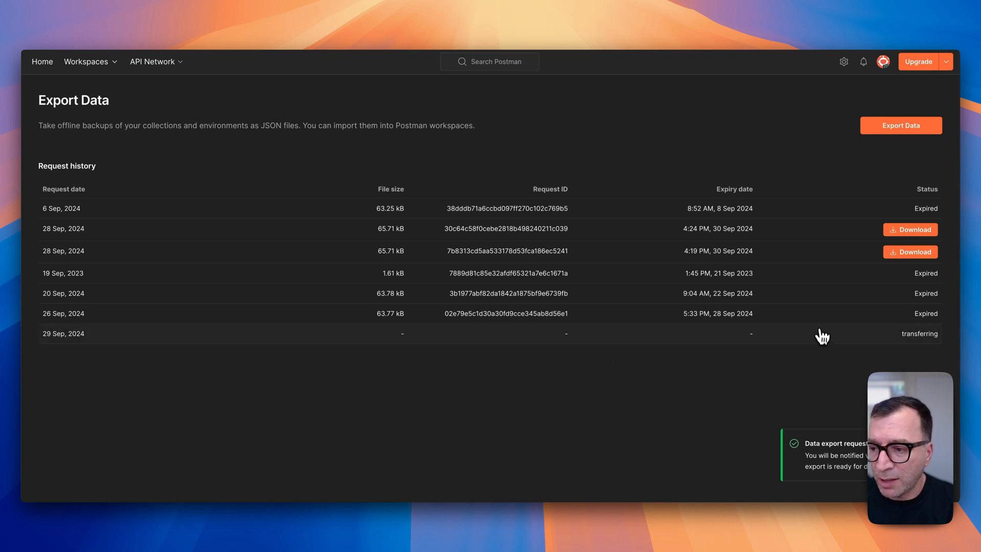
{"action": "mouse_move", "coordinate": [58, 47]}
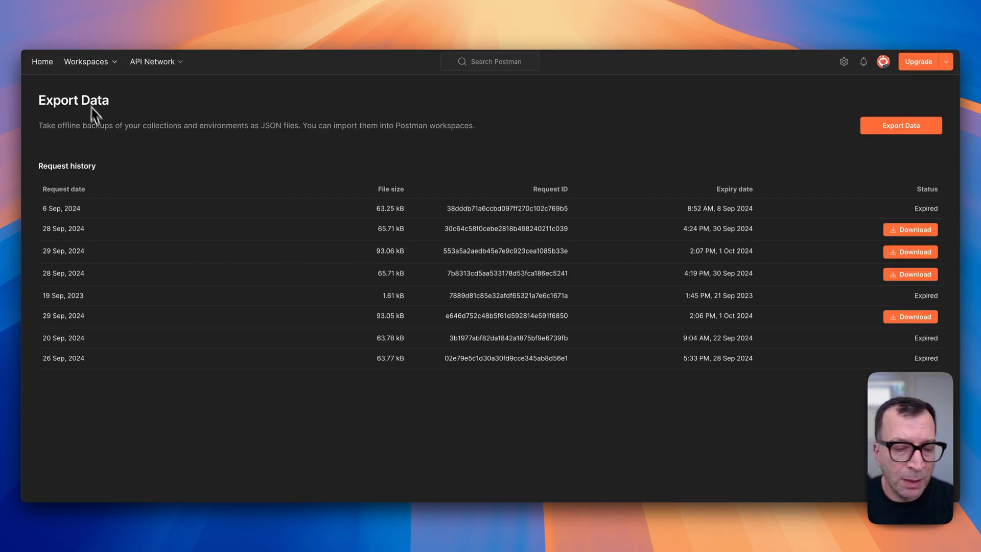
{"action": "mouse_move", "coordinate": [647, 327]}
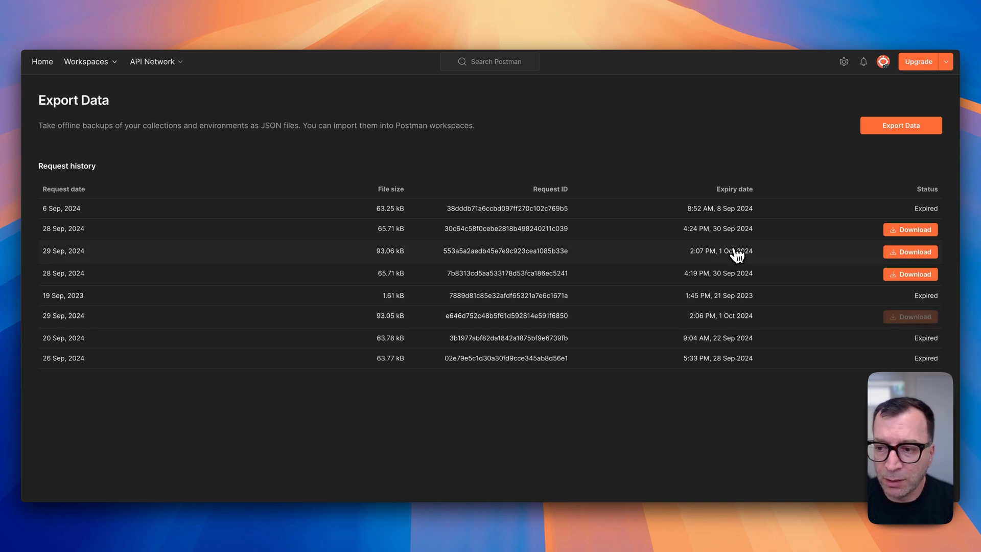
Download the 29 Sep 2024 93.06 kB export and save the zip.
{"action": "left_click", "coordinate": [909, 251]}
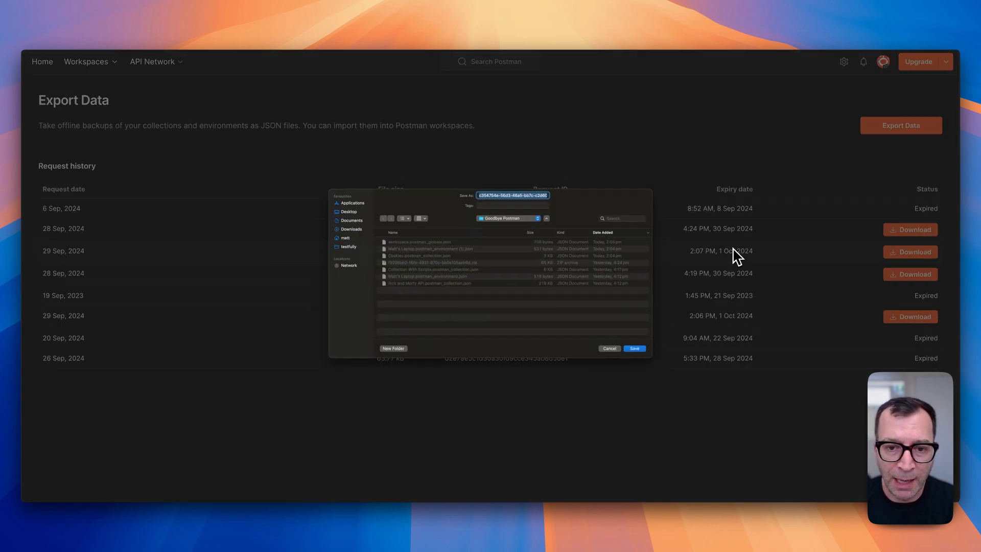
{"action": "left_click", "coordinate": [633, 348]}
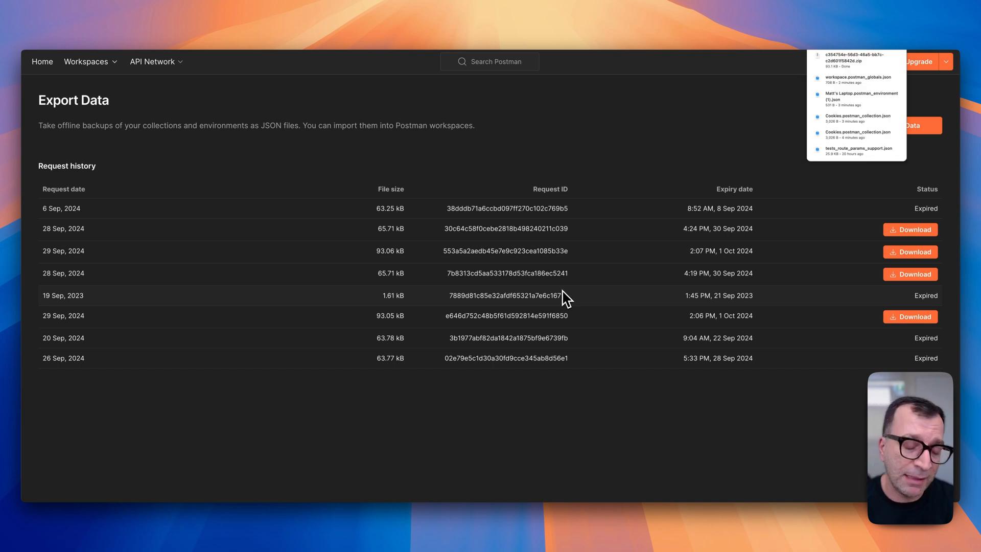
{"action": "mouse_move", "coordinate": [532, 306]}
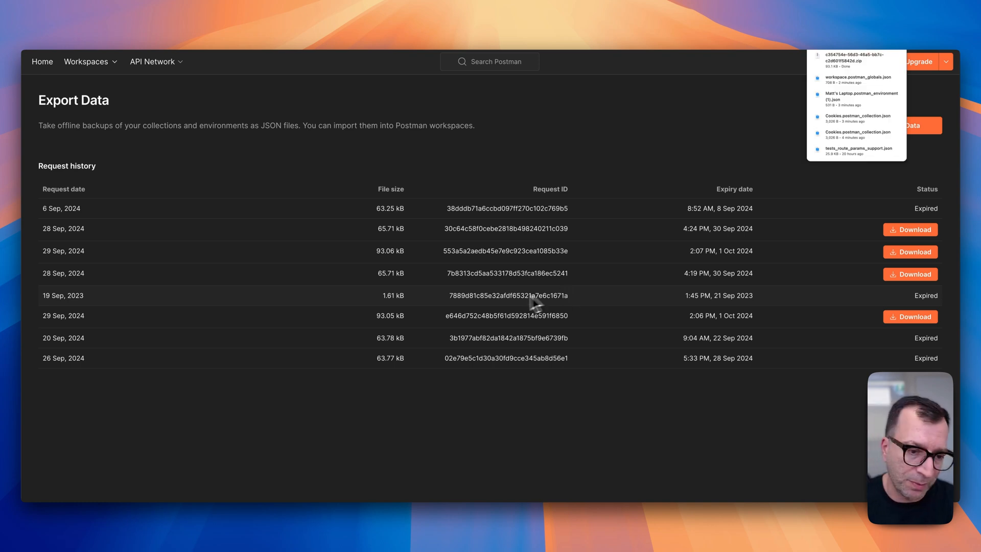